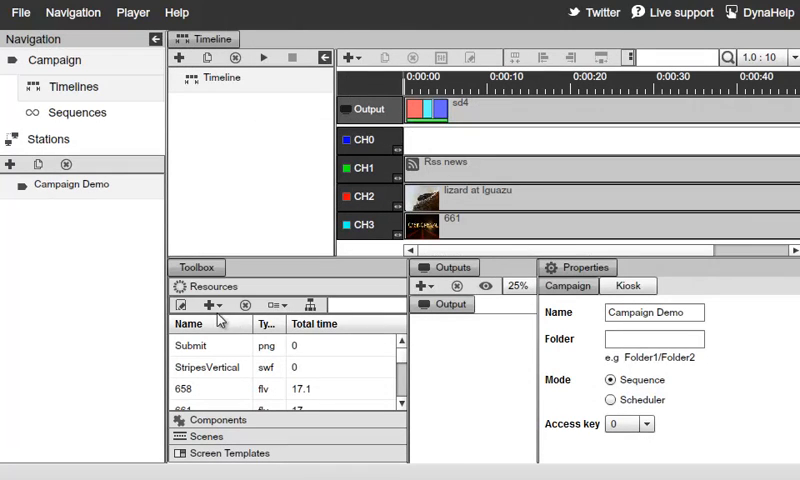
Step: Browse the Components list for ways to add a new resource
{"action": "left_click", "coordinate": [208, 304]}
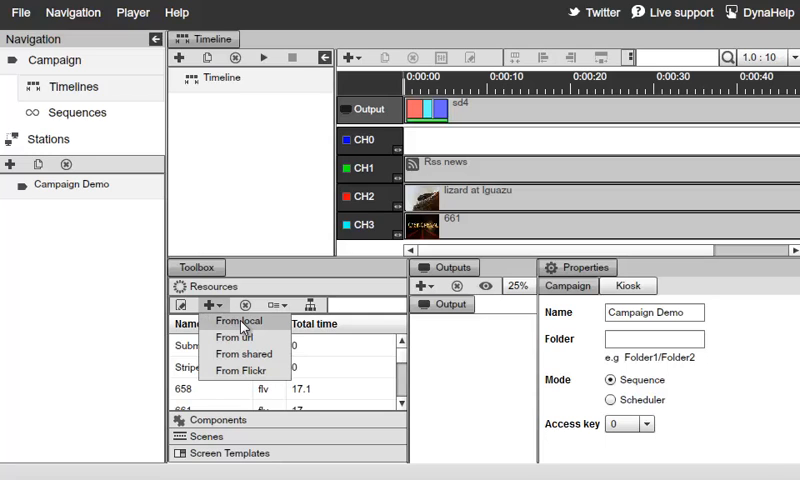
{"action": "left_click", "coordinate": [240, 322]}
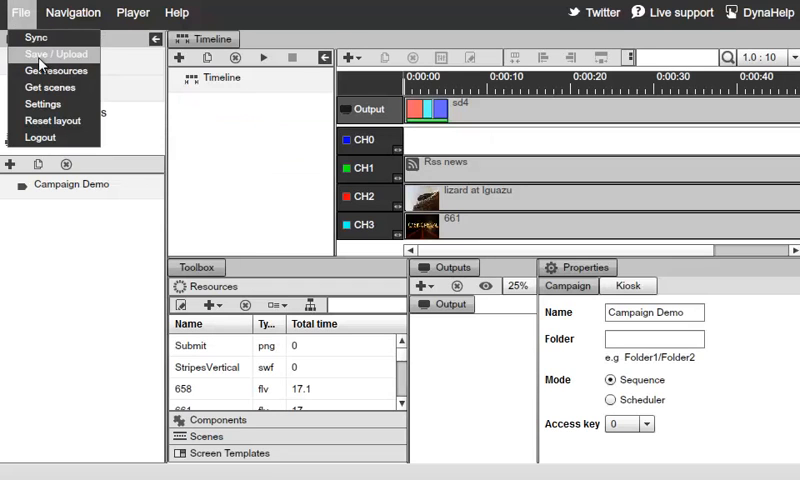
{"action": "left_click", "coordinate": [56, 54]}
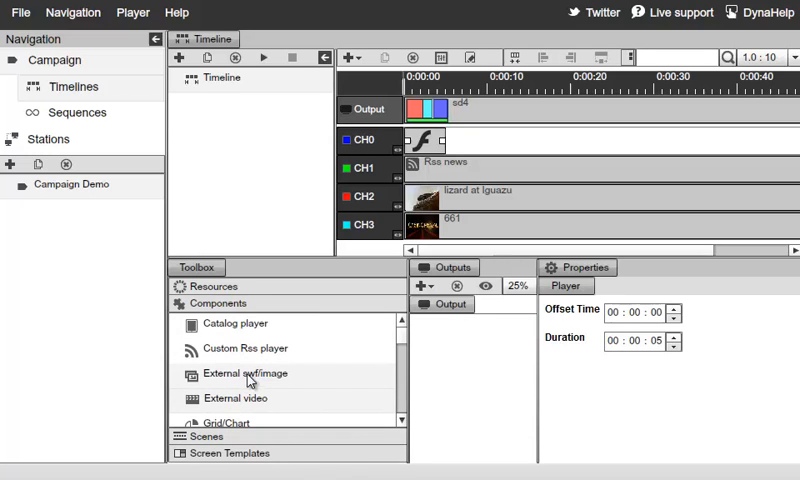
Step: Drop an External swf/image player onto CH0 and delete the stray player at its start
{"action": "left_click_drag", "start_coordinate": [248, 376], "coordinate": [478, 140]}
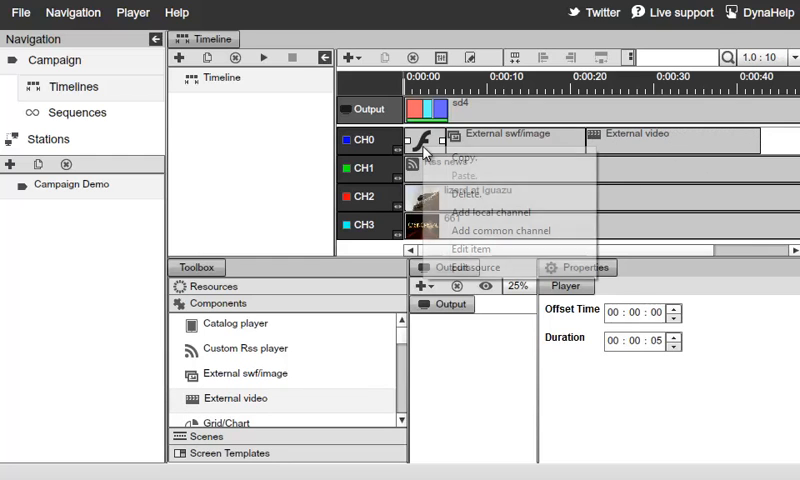
{"action": "left_click", "coordinate": [468, 202]}
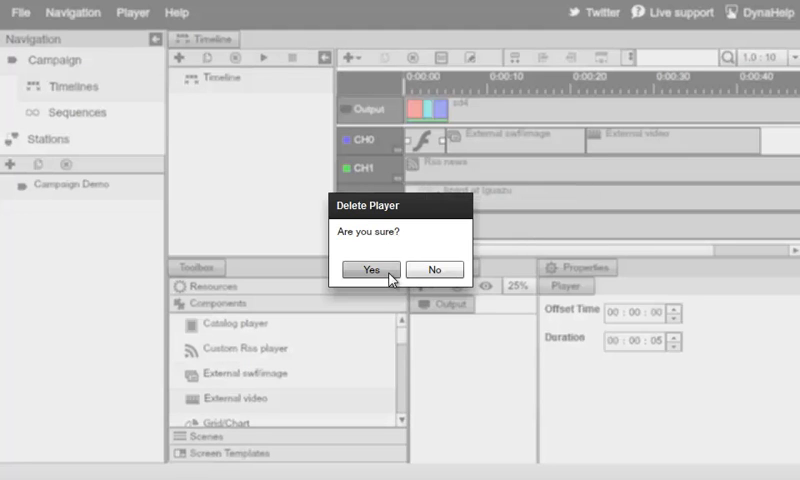
{"action": "left_click", "coordinate": [372, 268]}
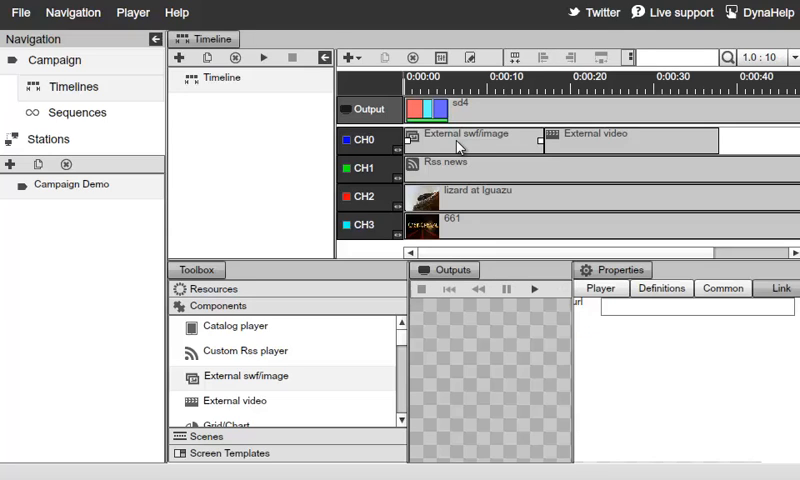
Step: Link the External swf/image player to the remote HeliHobby banner image URL
{"action": "left_click", "coordinate": [690, 316]}
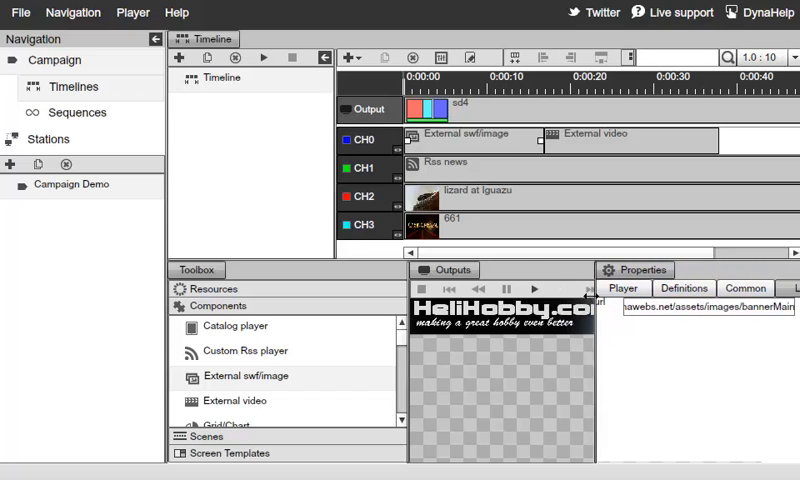
{"action": "left_click", "coordinate": [744, 288]}
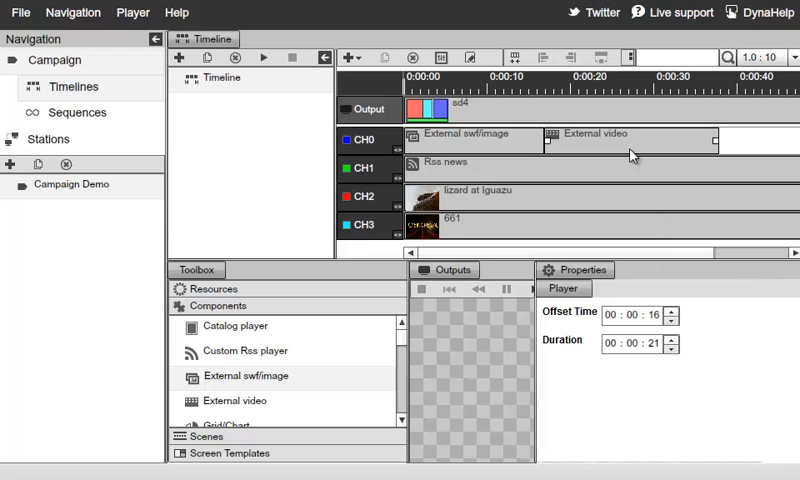
{"action": "left_click", "coordinate": [744, 288]}
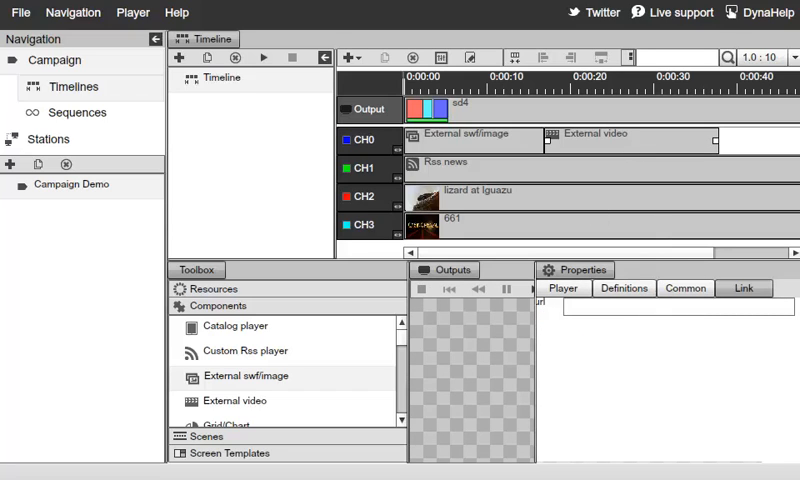
{"action": "type", "text": "http://dynawebs.net/html/swf/iMoxy/hair.flv"}
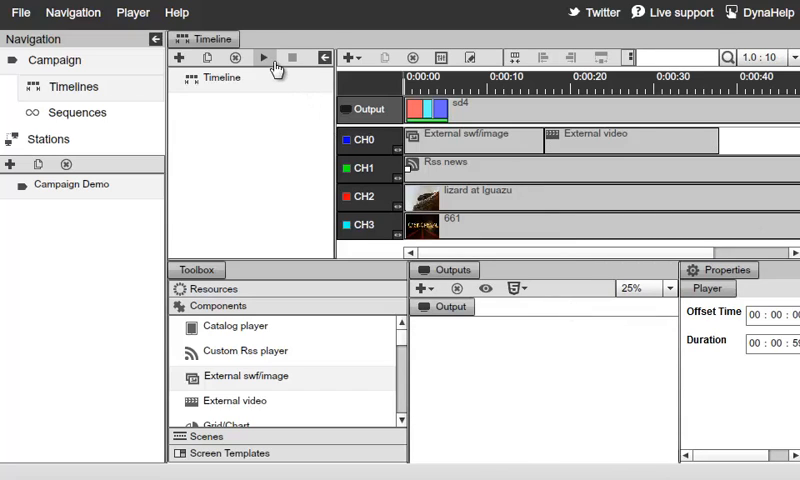
{"action": "left_click", "coordinate": [264, 56]}
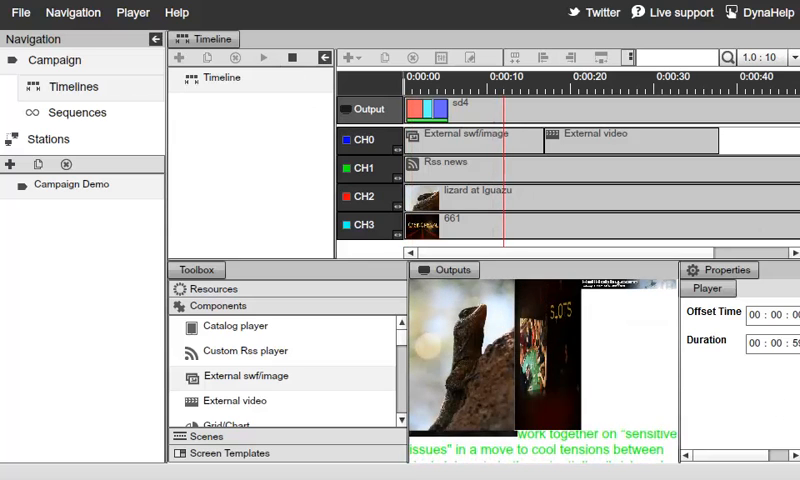